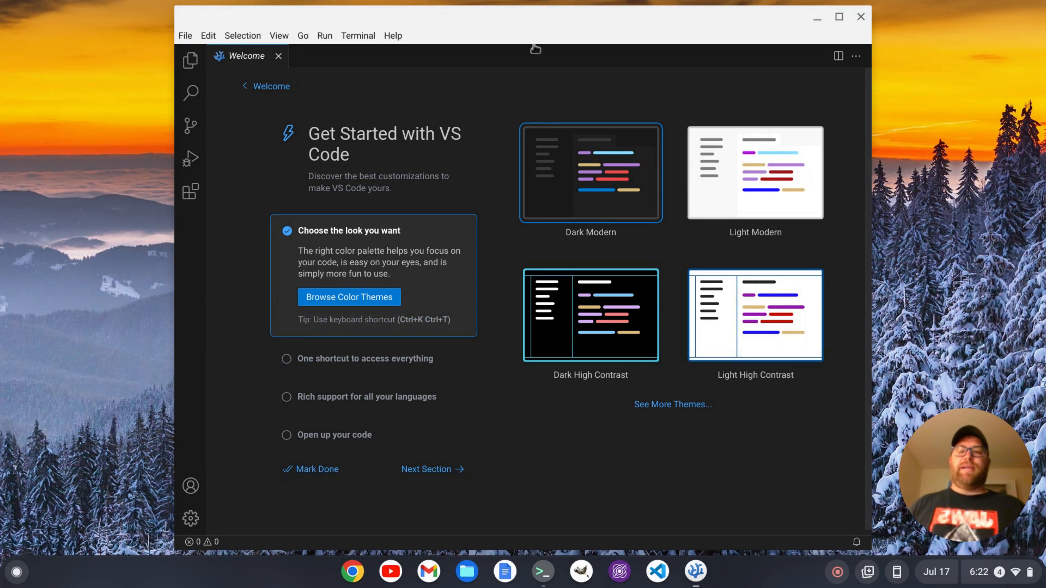
{"action": "mouse_move", "coordinate": [738, 23]}
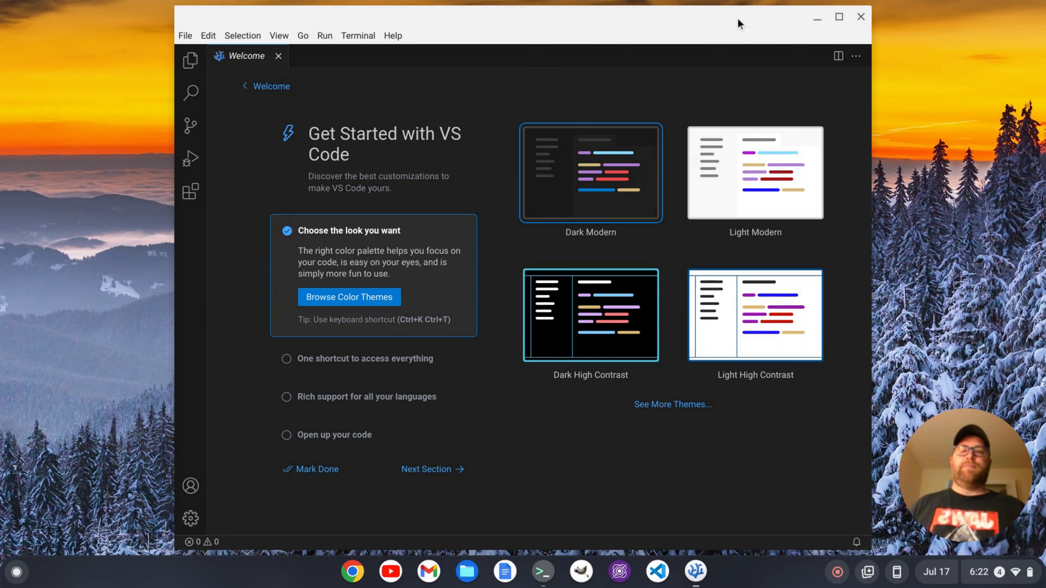
{"action": "mouse_move", "coordinate": [721, 30]}
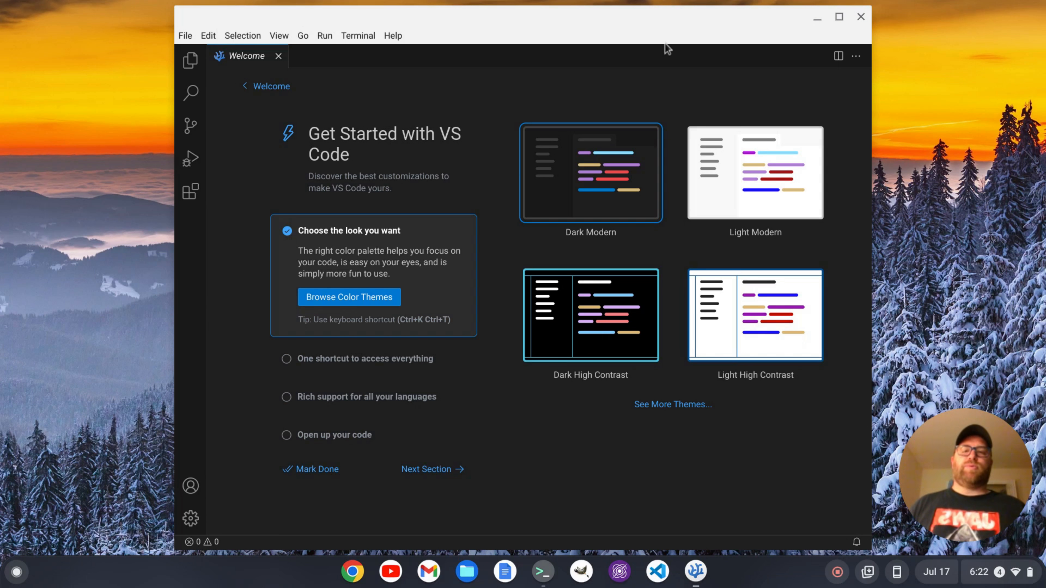
{"action": "mouse_move", "coordinate": [910, 168]}
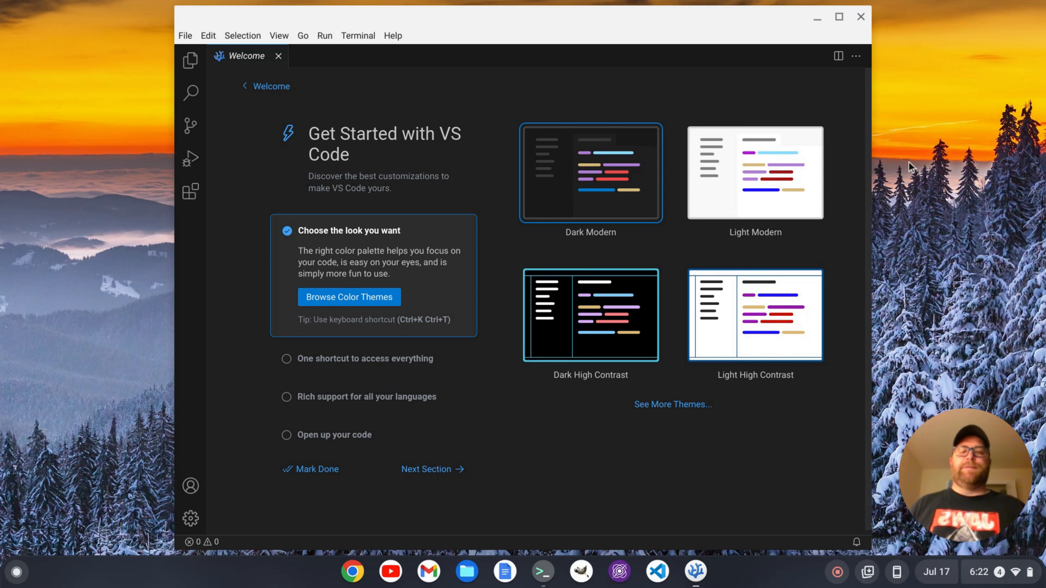
{"action": "mouse_move", "coordinate": [923, 170]}
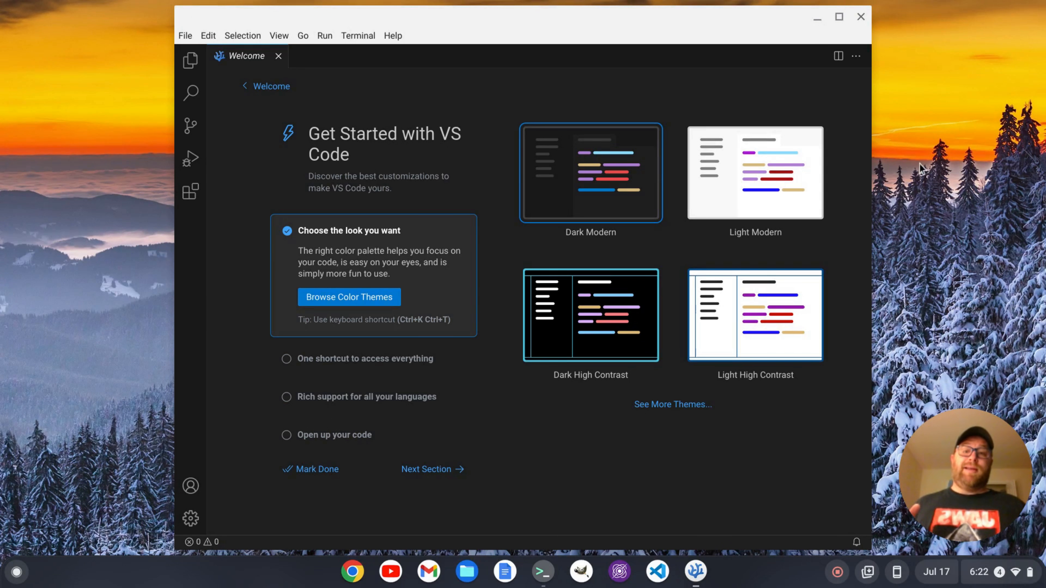
{"action": "mouse_move", "coordinate": [904, 169]}
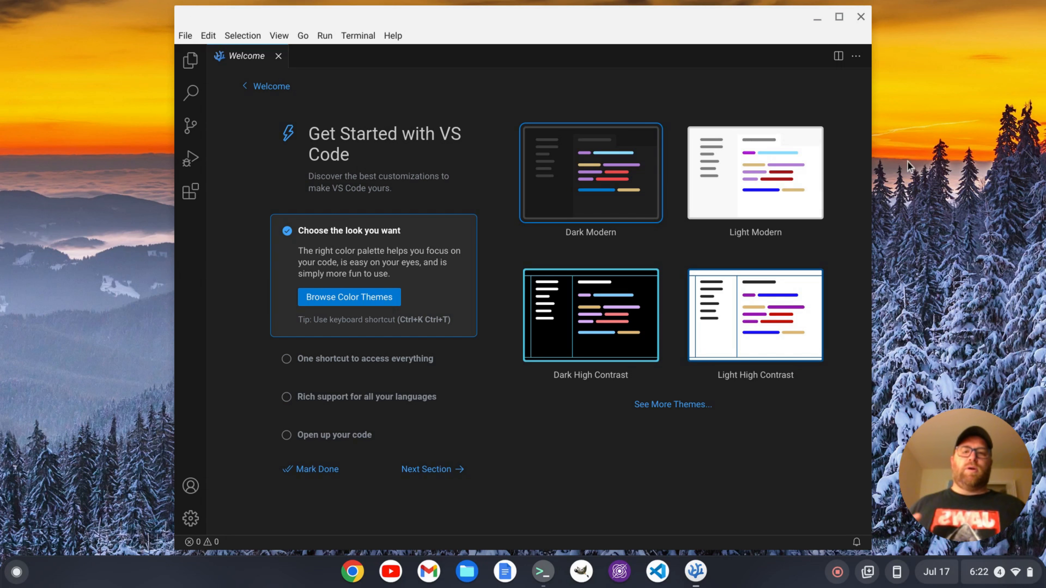
{"action": "mouse_move", "coordinate": [724, 173]}
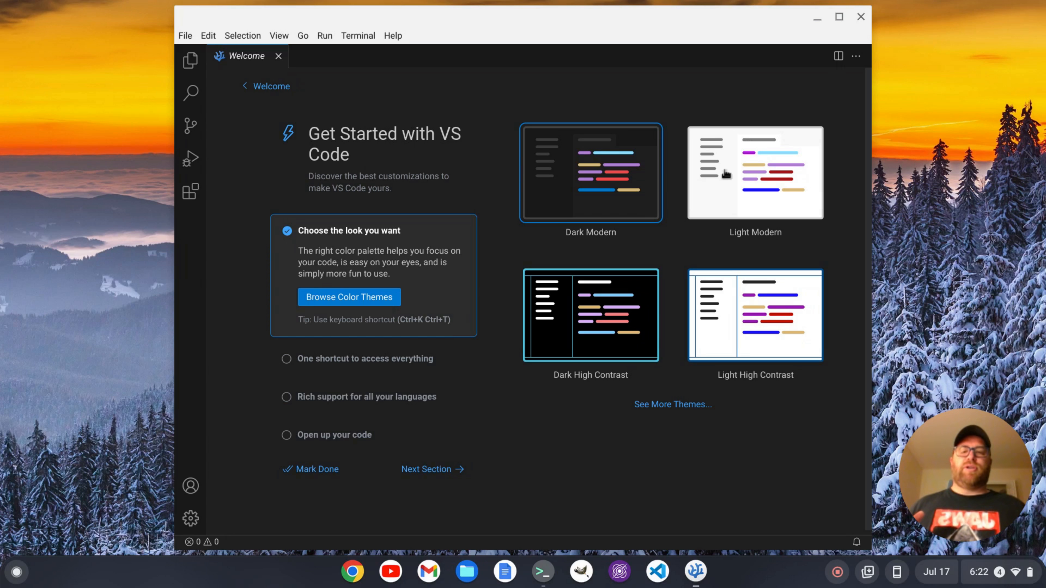
{"action": "mouse_move", "coordinate": [912, 168]}
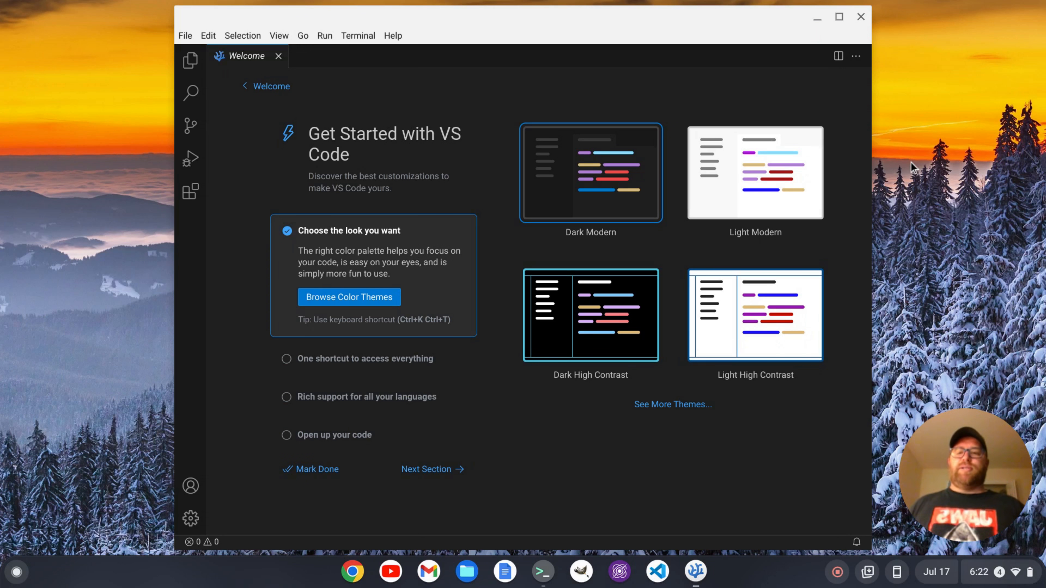
{"action": "mouse_move", "coordinate": [634, 232]}
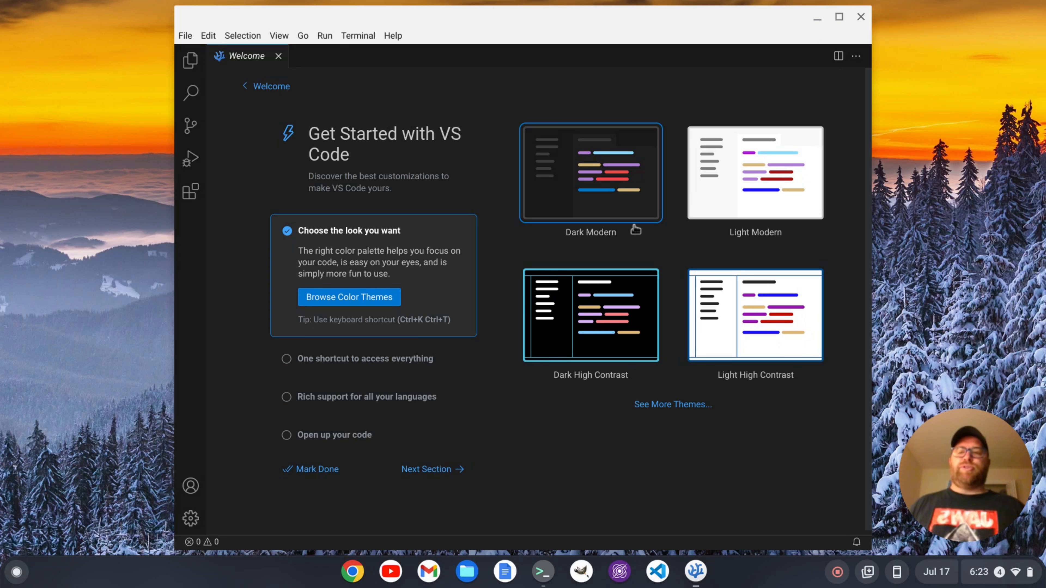
{"action": "mouse_move", "coordinate": [602, 155]}
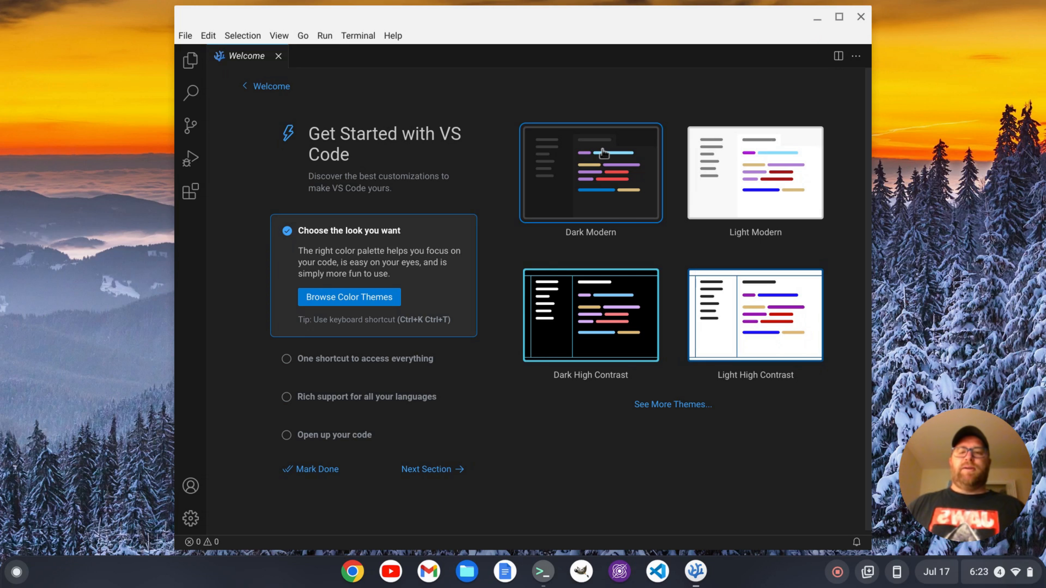
{"action": "mouse_move", "coordinate": [319, 475]}
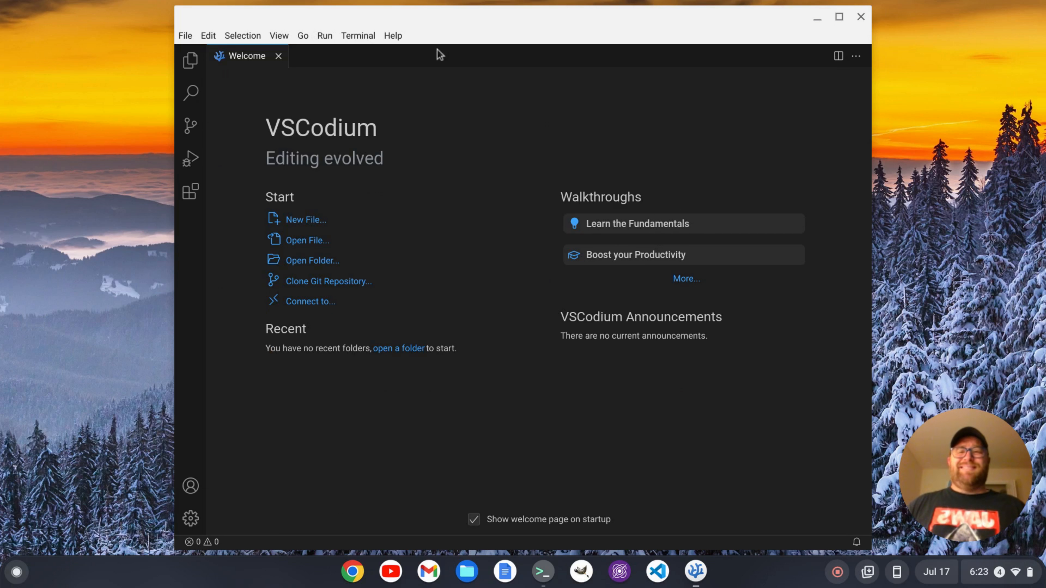
{"action": "mouse_move", "coordinate": [481, 202]}
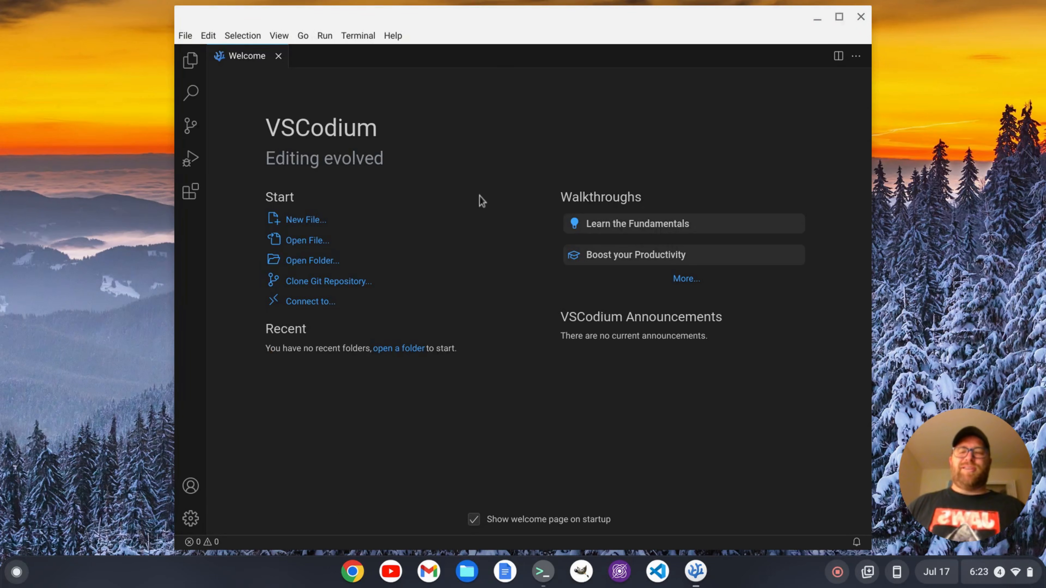
{"action": "mouse_move", "coordinate": [478, 147]}
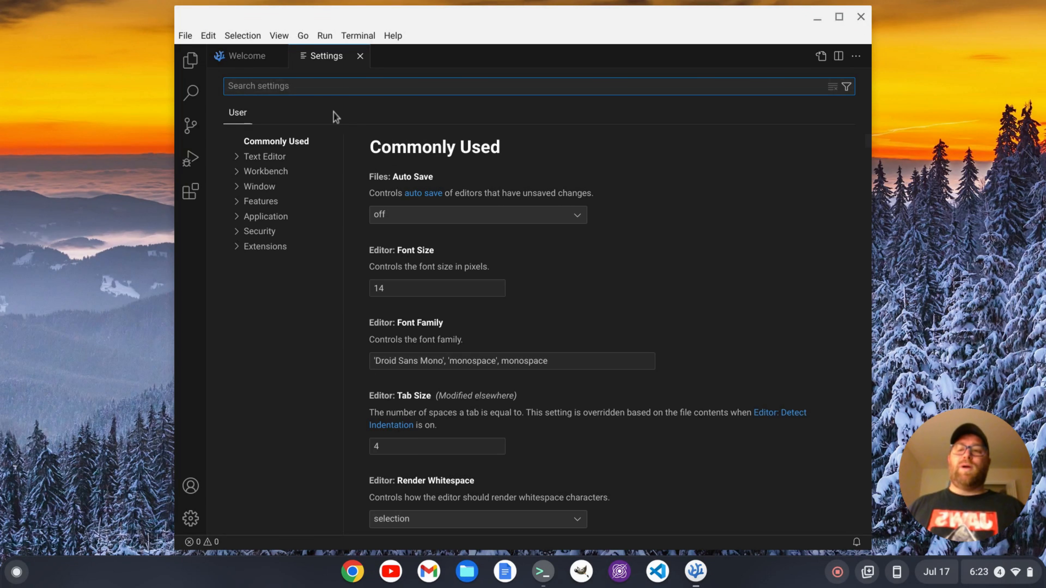
Set Window: Title Bar Style to custom via the Settings search, triggering the restart prompt.
{"action": "type", "text": "title bar"}
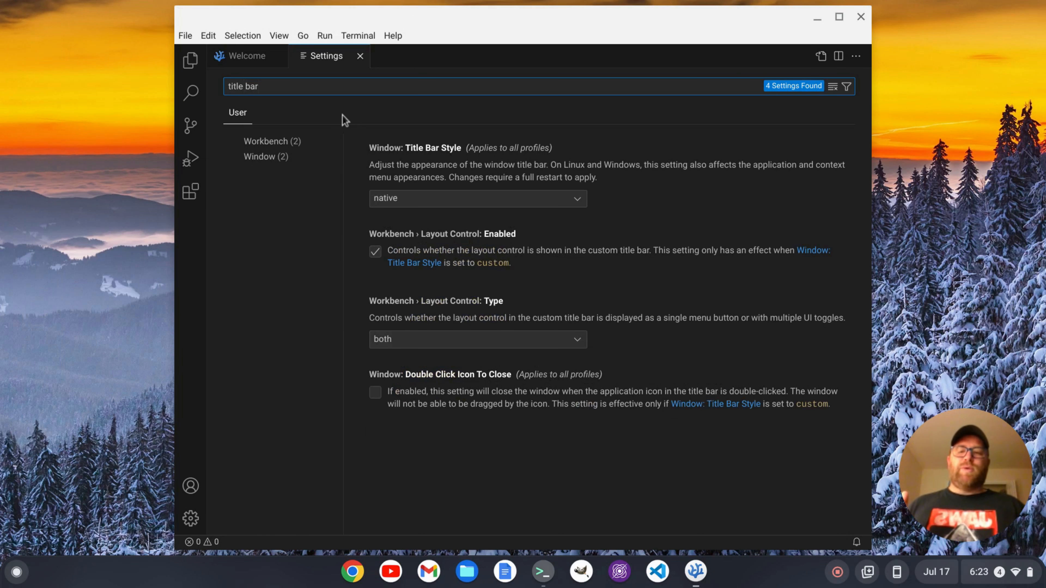
{"action": "mouse_move", "coordinate": [422, 158]}
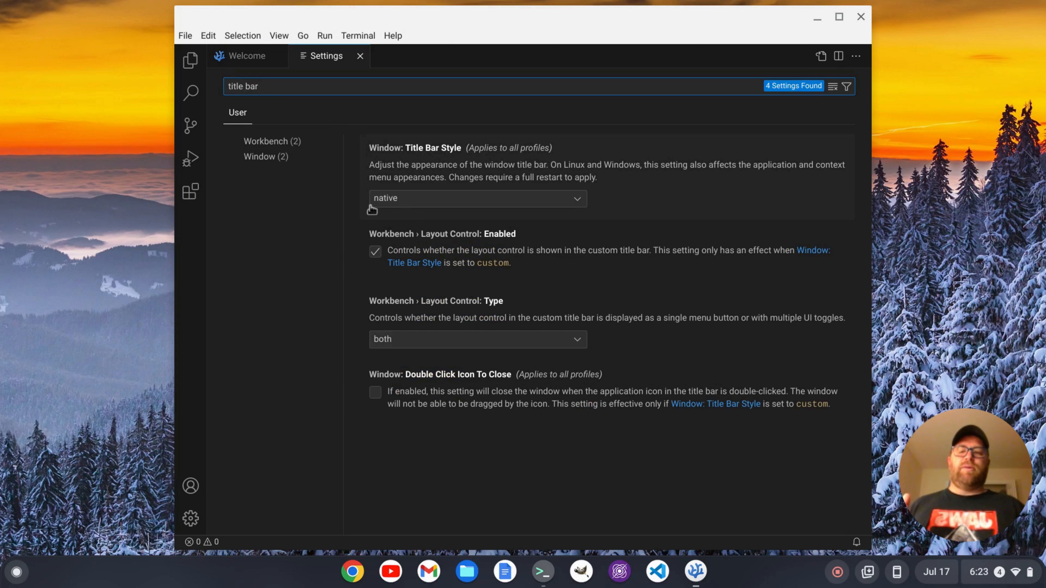
{"action": "left_click", "coordinate": [473, 198]}
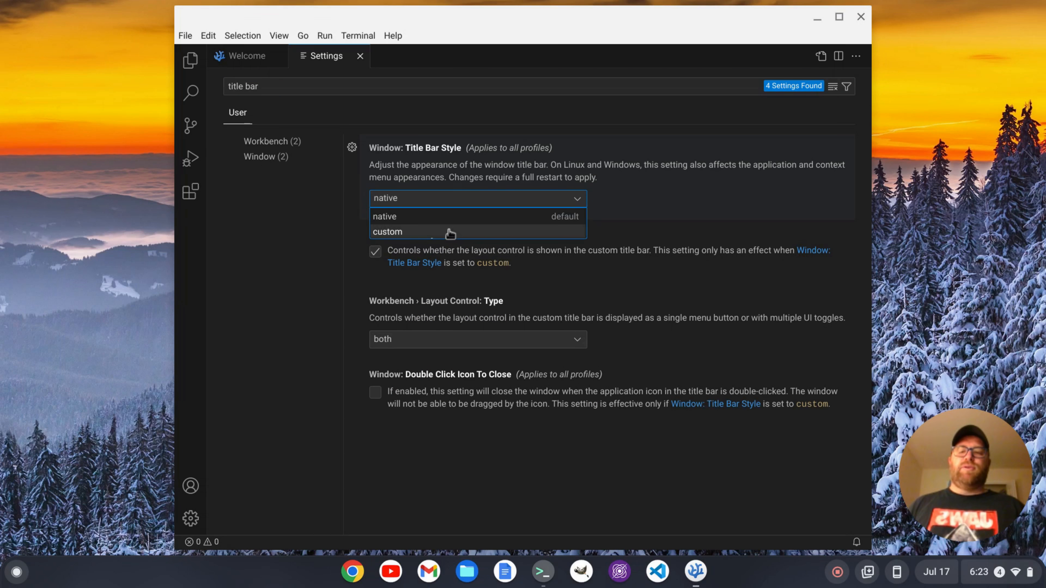
{"action": "left_click", "coordinate": [387, 232]}
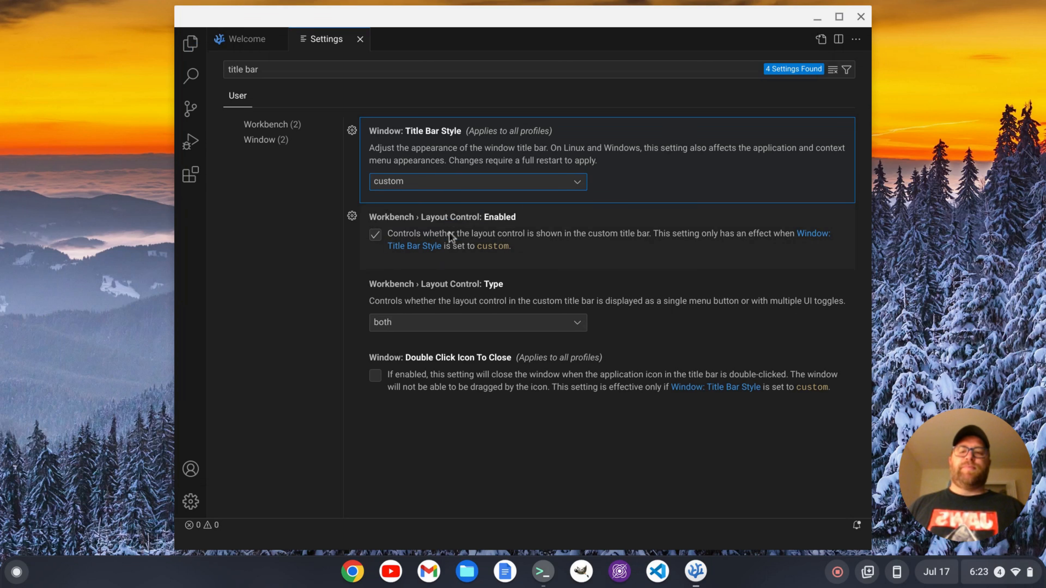
{"action": "left_click", "coordinate": [375, 234]}
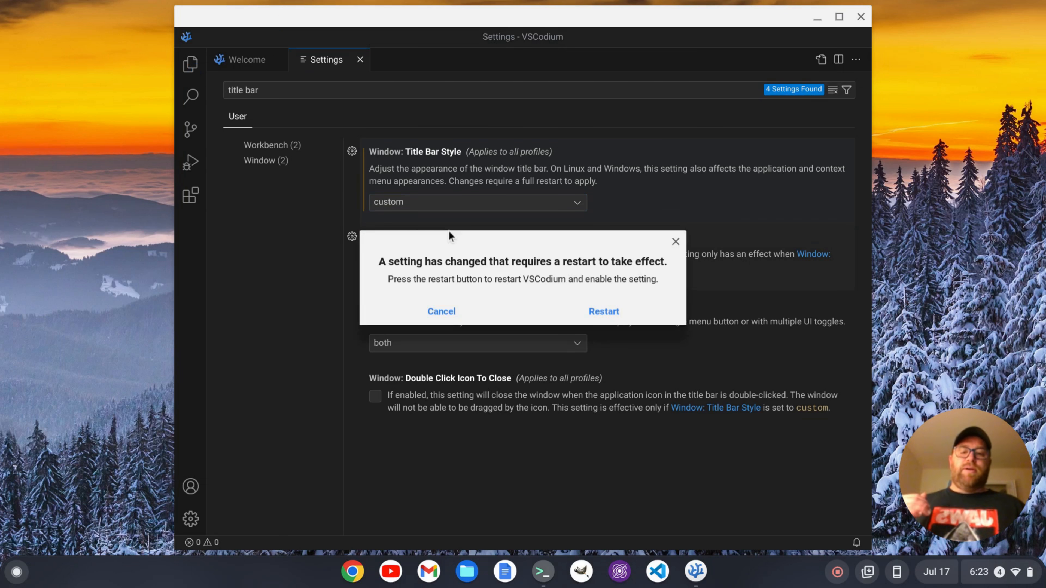
{"action": "mouse_move", "coordinate": [463, 243]}
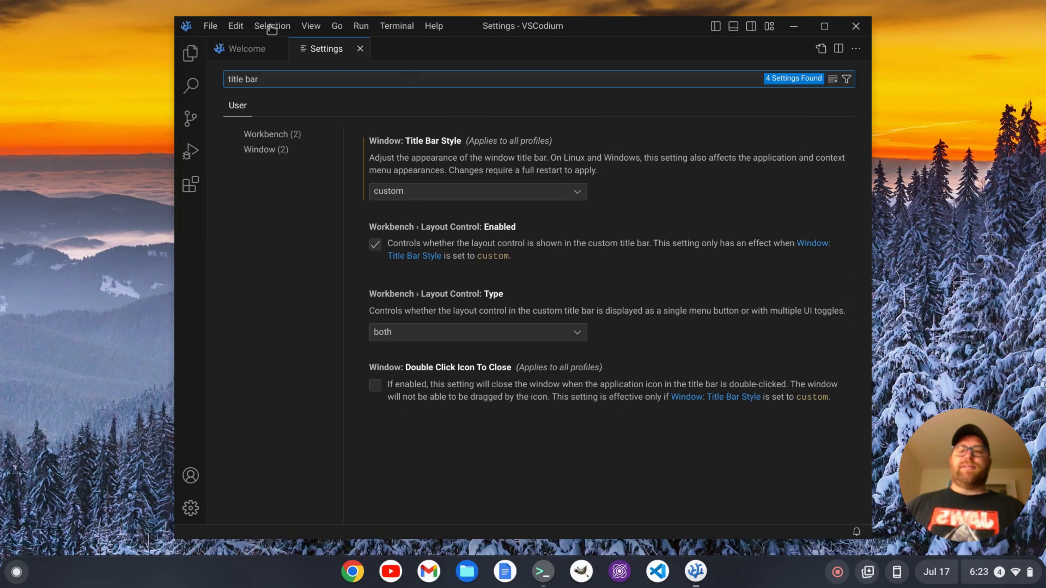
Restart VSCodium so the dark custom title bar with built-in menus appears.
{"action": "left_click", "coordinate": [361, 49]}
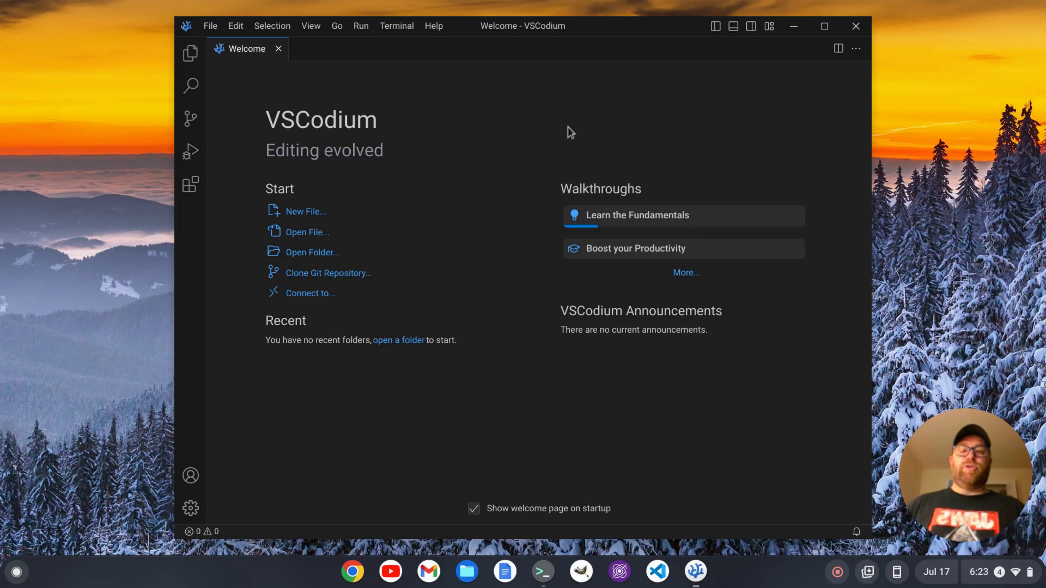
Close the Settings tab and begin the Ctrl+K color theme chord.
{"action": "key", "text": "Ctrl+K"}
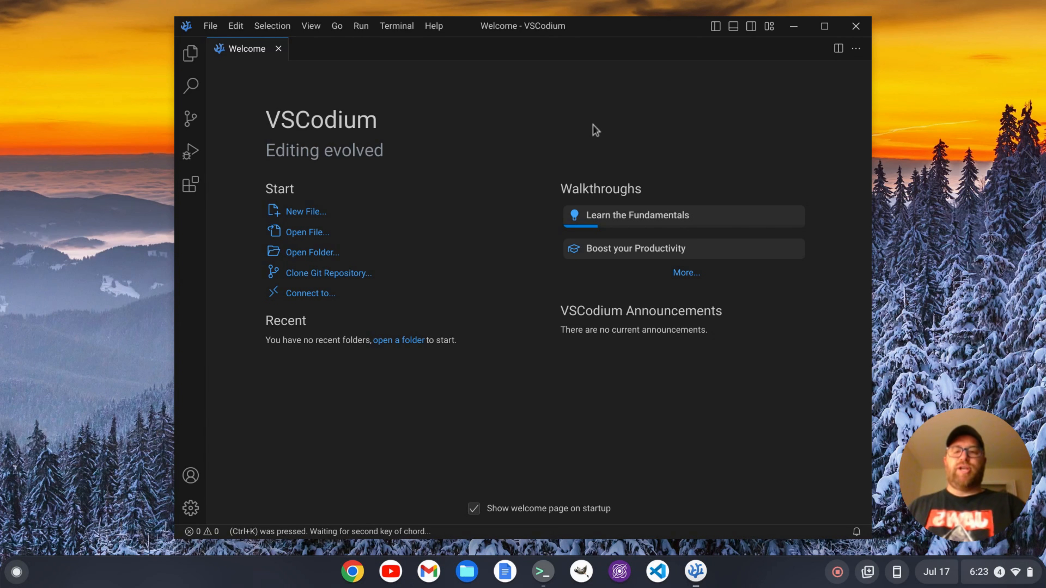